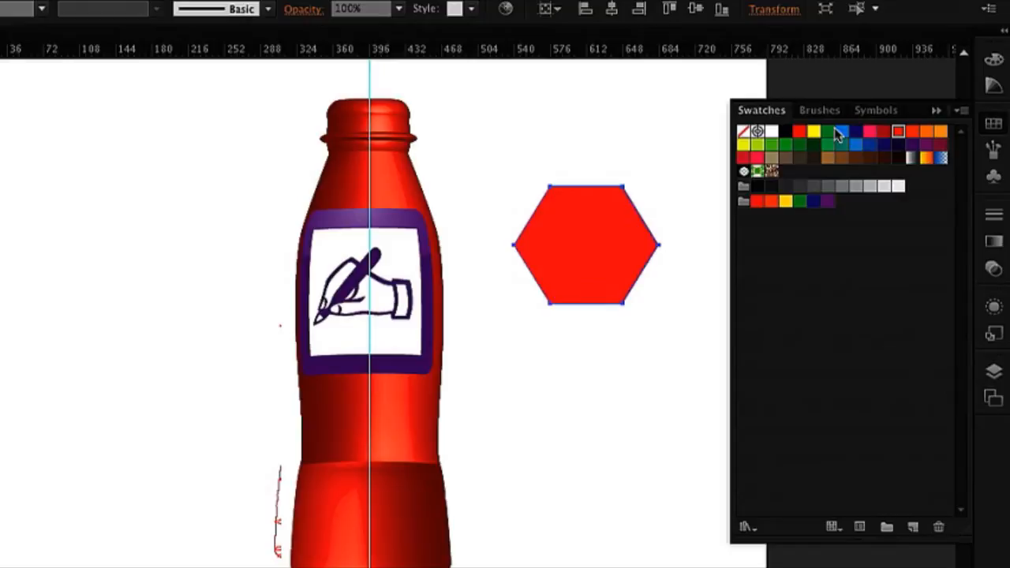
- Fill the selected hexagon with a dark green swatch
left_click(826, 132)
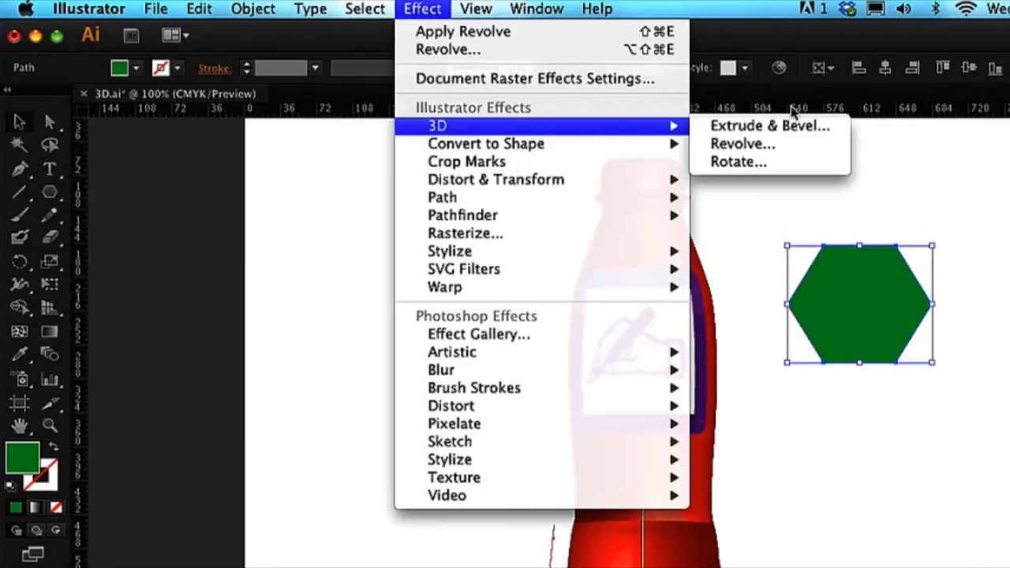
mouse_move(742, 144)
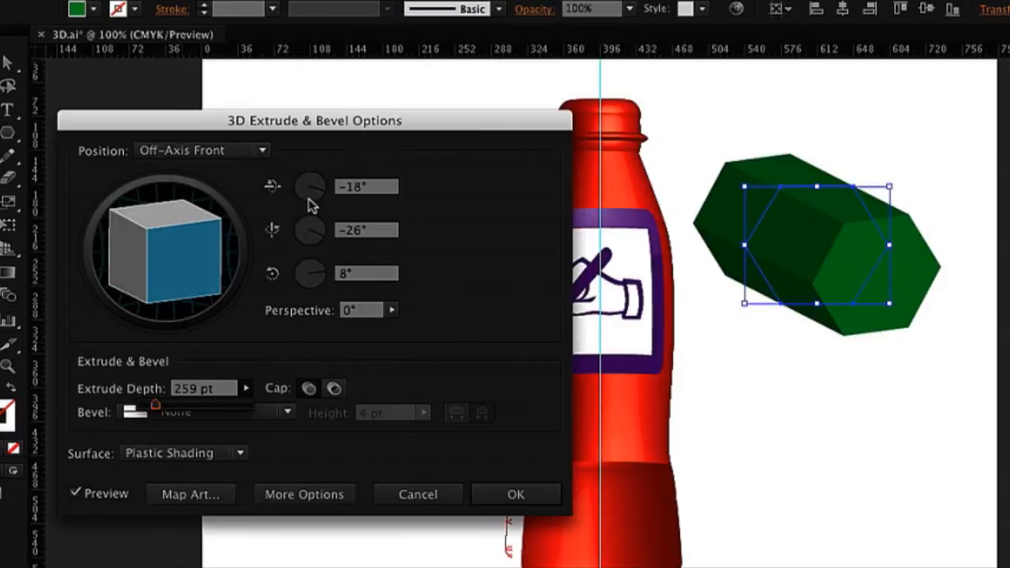
- Rotate the extruded hexagon prism to a custom angle showing its hollow face
left_click_drag(166, 252, 205, 269)
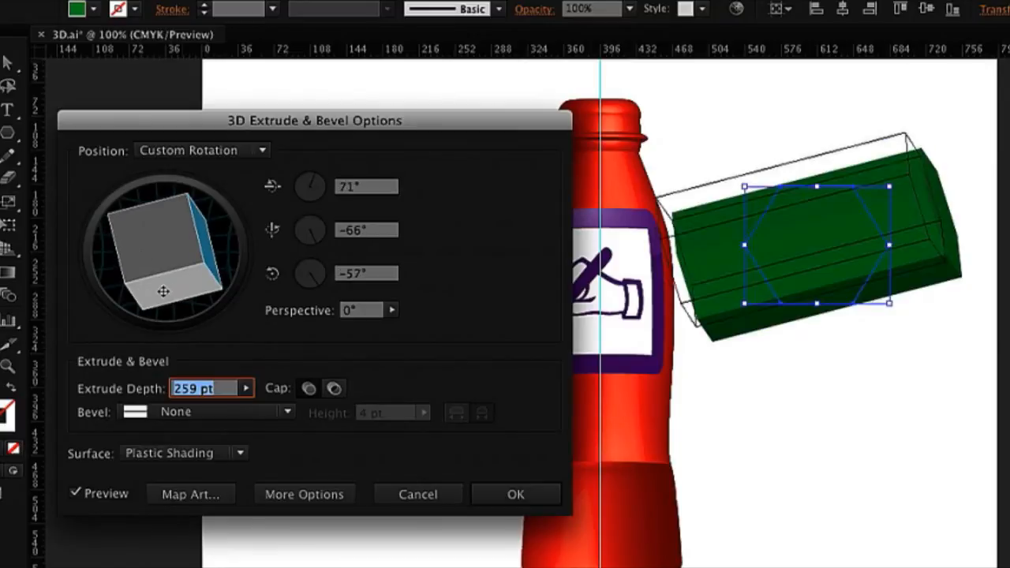
left_click_drag(163, 291, 171, 276)
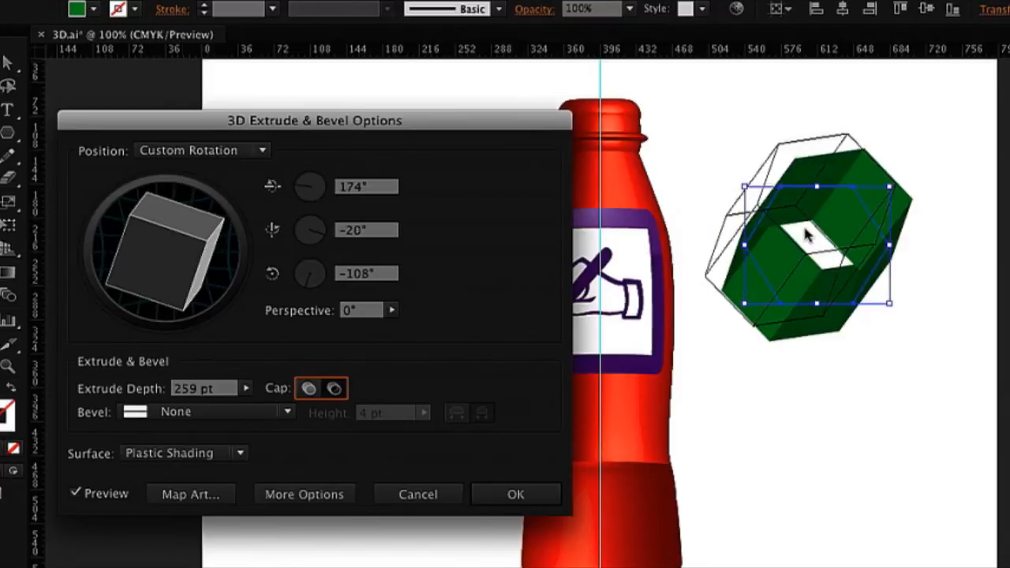
mouse_move(825, 260)
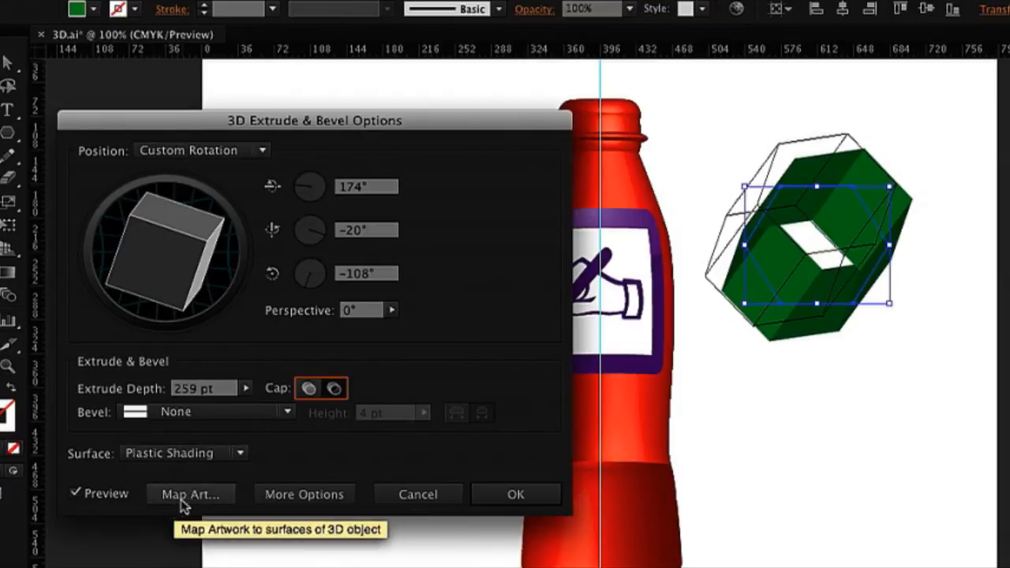
mouse_move(288, 414)
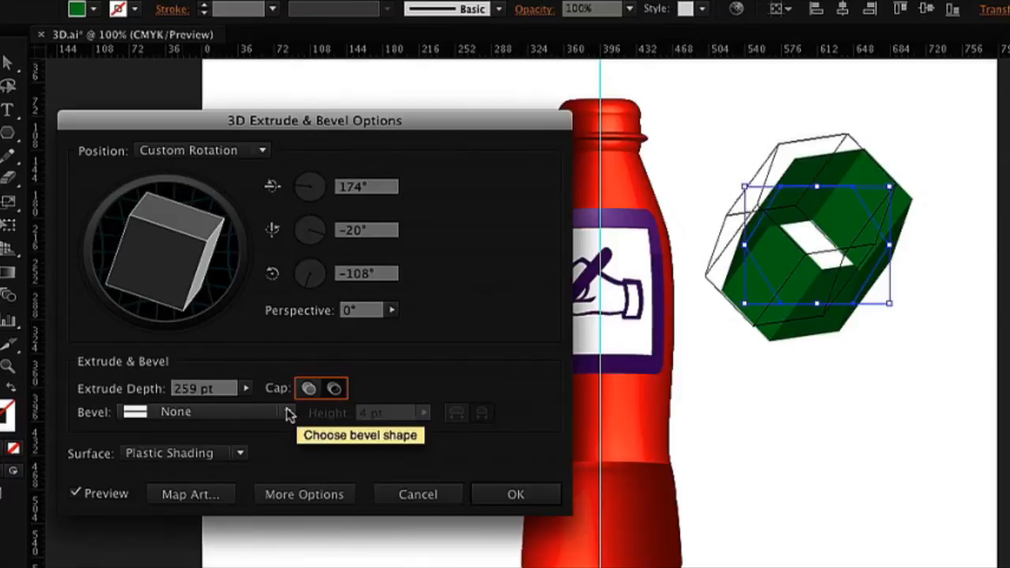
- Apply the Complex 1 bevel and raise its height to 18 pt
left_click(287, 411)
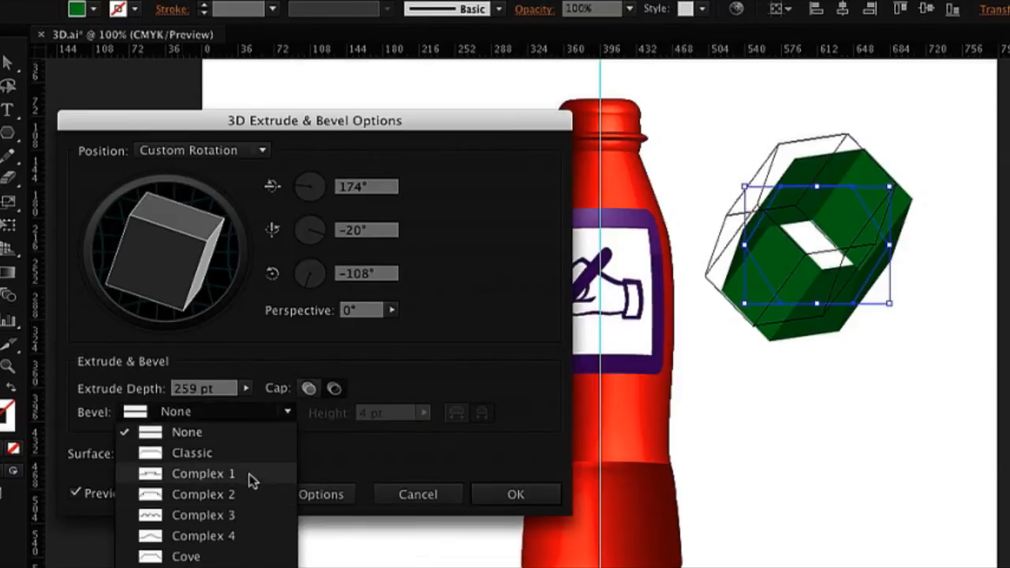
left_click(203, 474)
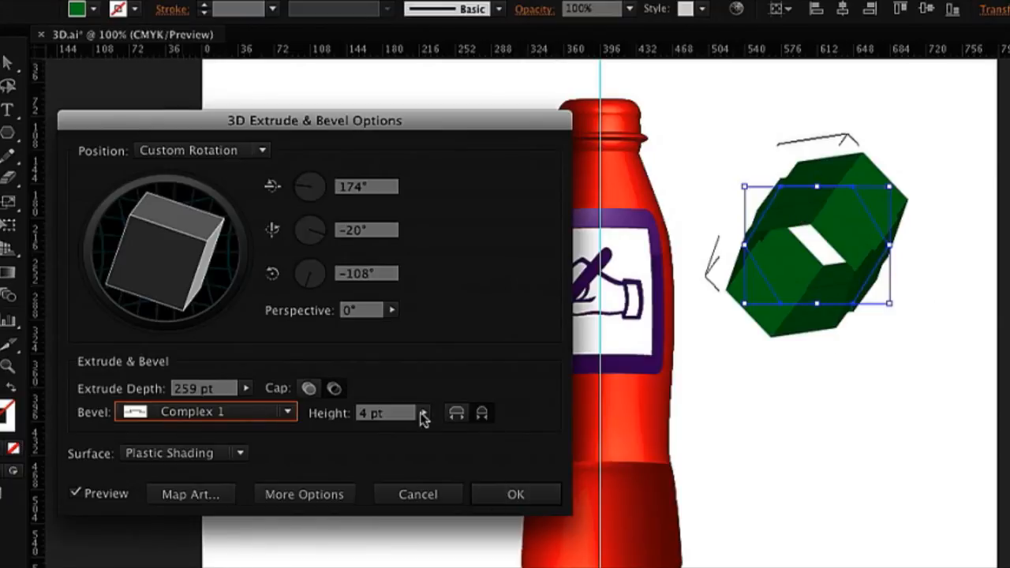
mouse_move(422, 416)
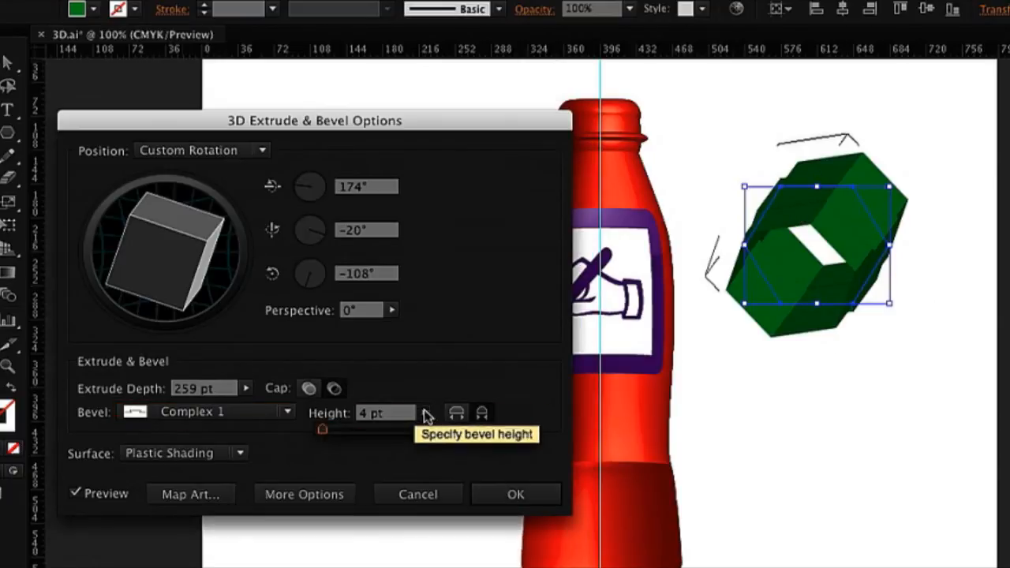
left_click_drag(322, 428, 329, 428)
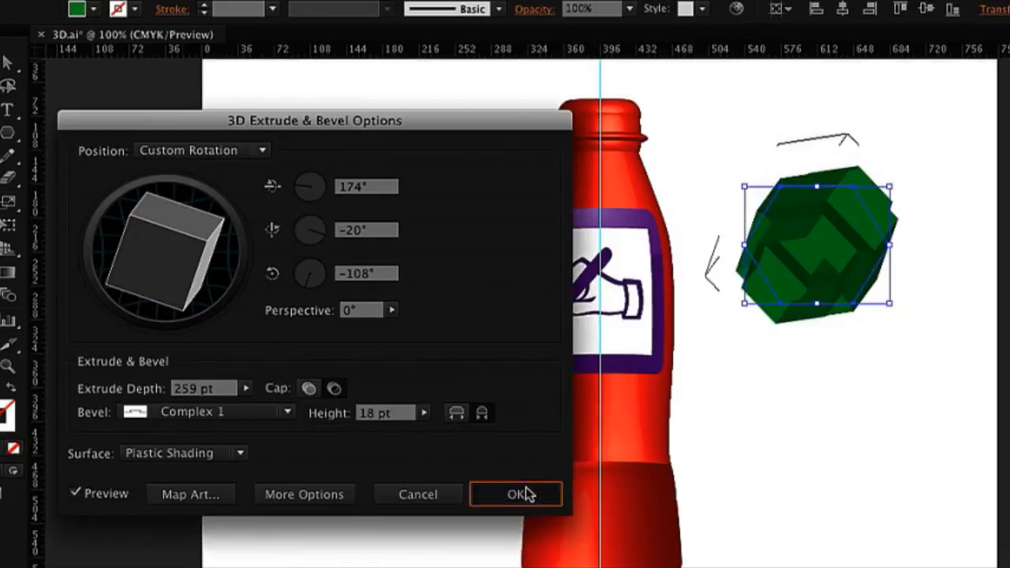
- Confirm the 3D extrusion, deselect, then select the red bottle profile
left_click(515, 493)
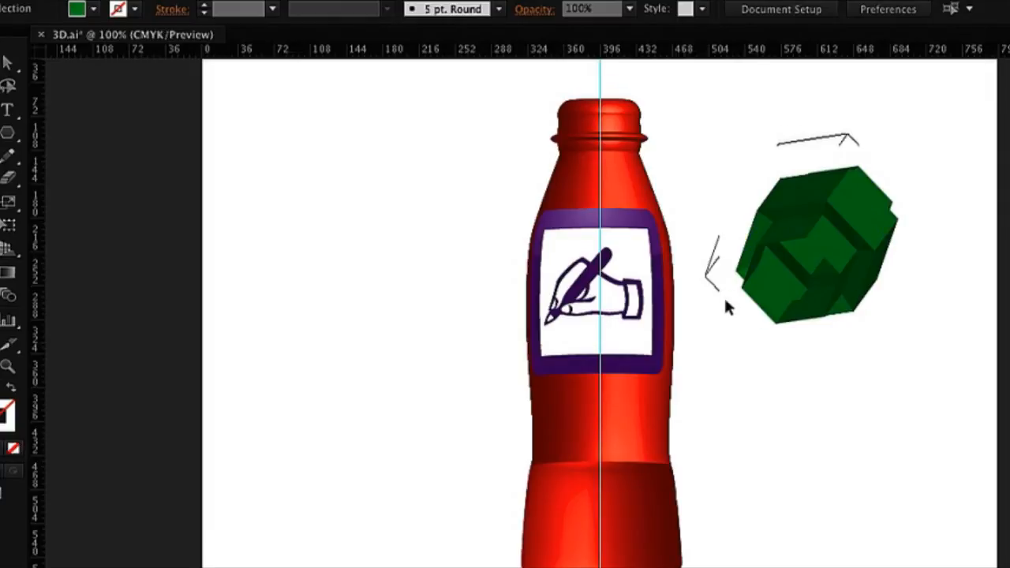
left_click(797, 275)
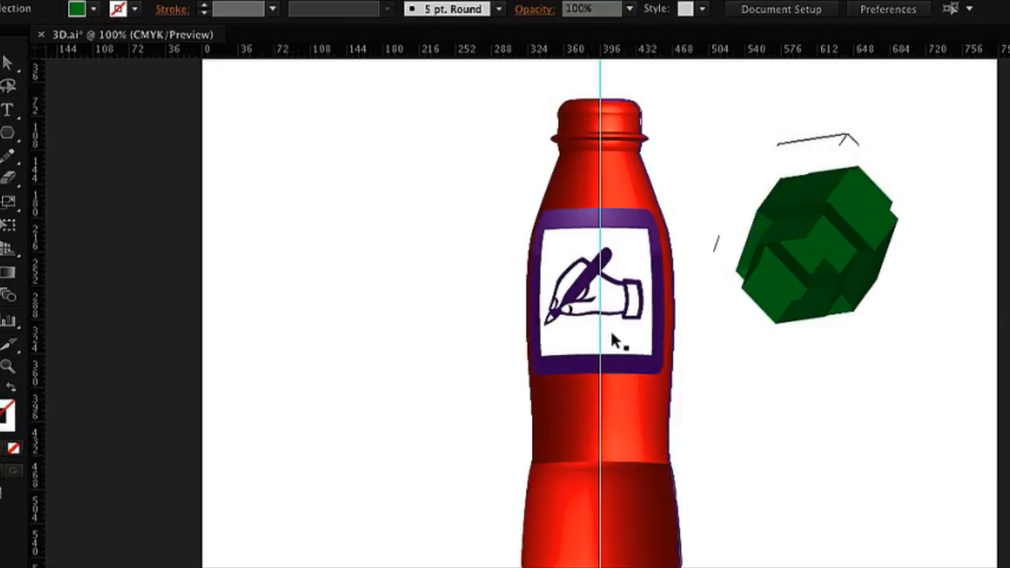
left_click(623, 339)
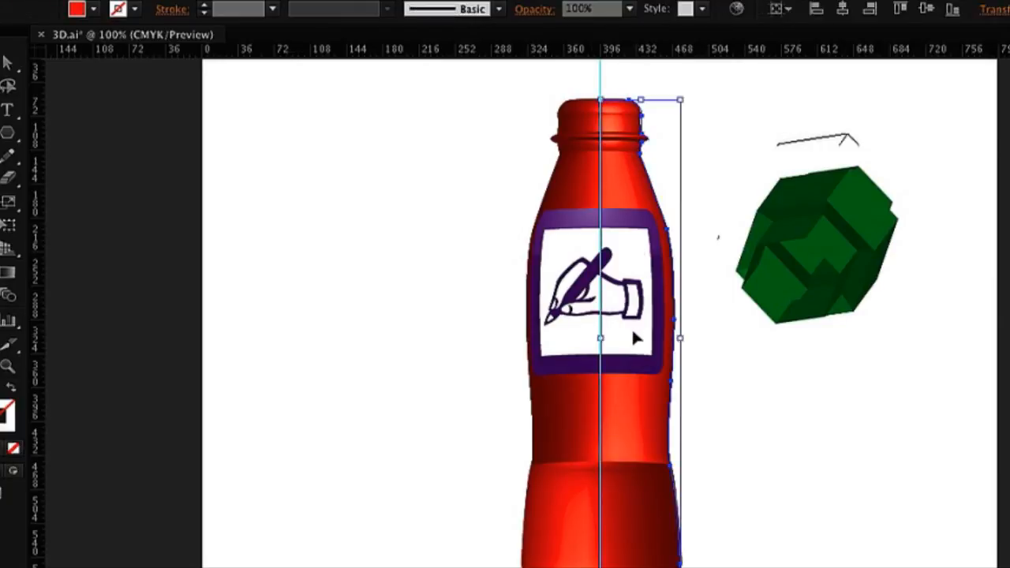
left_click(380, 9)
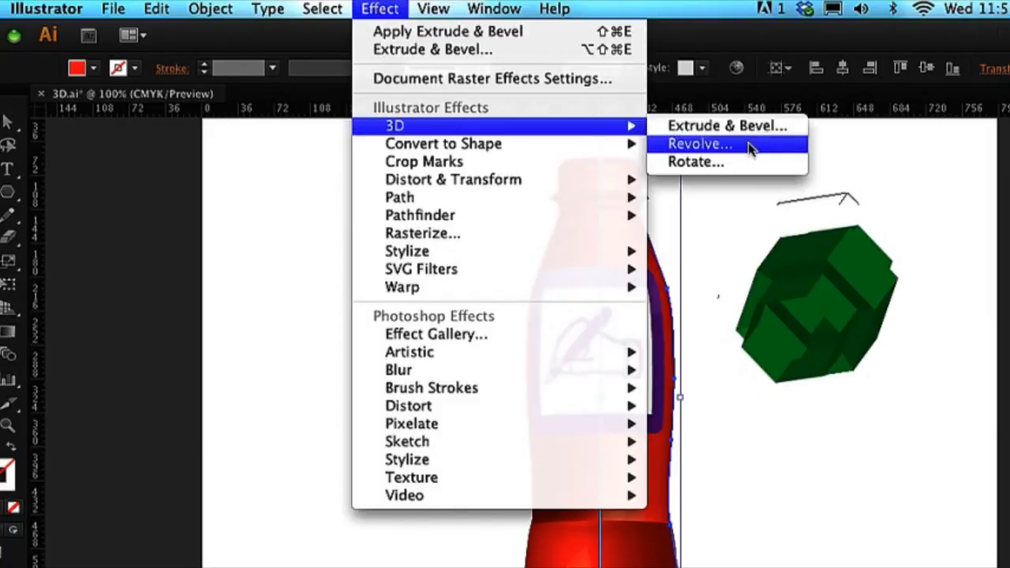
left_click(697, 144)
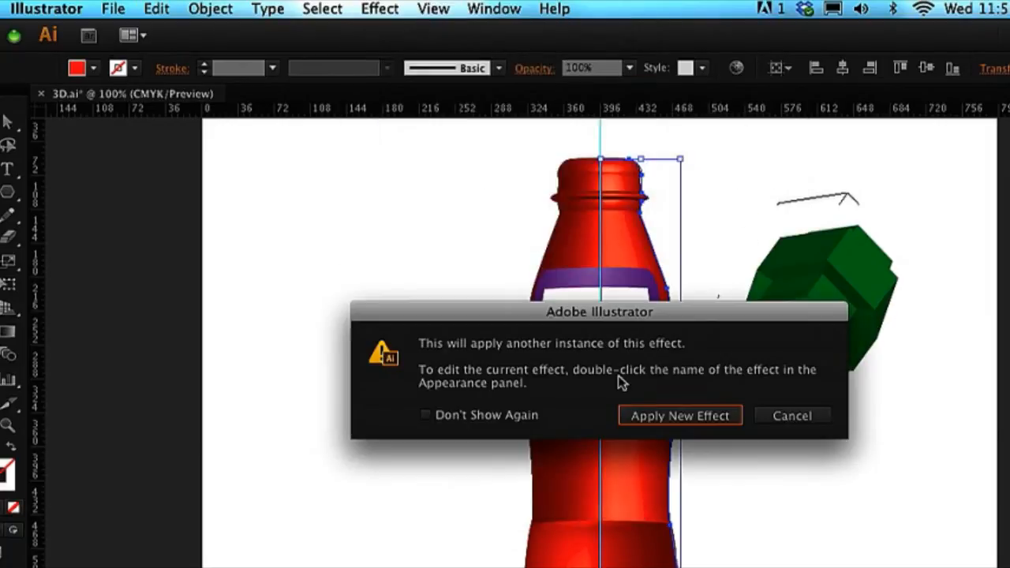
mouse_move(544, 392)
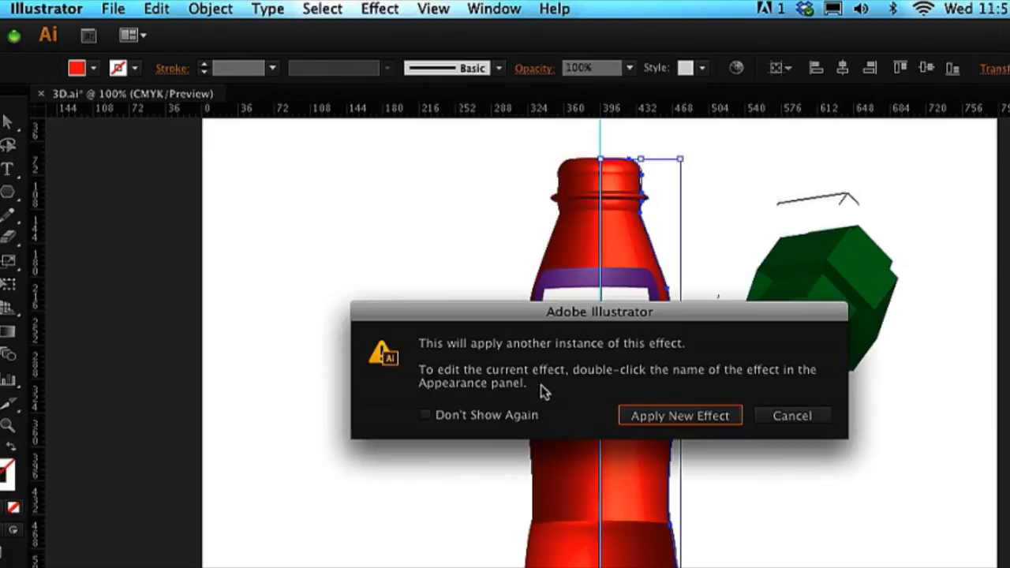
left_click(679, 416)
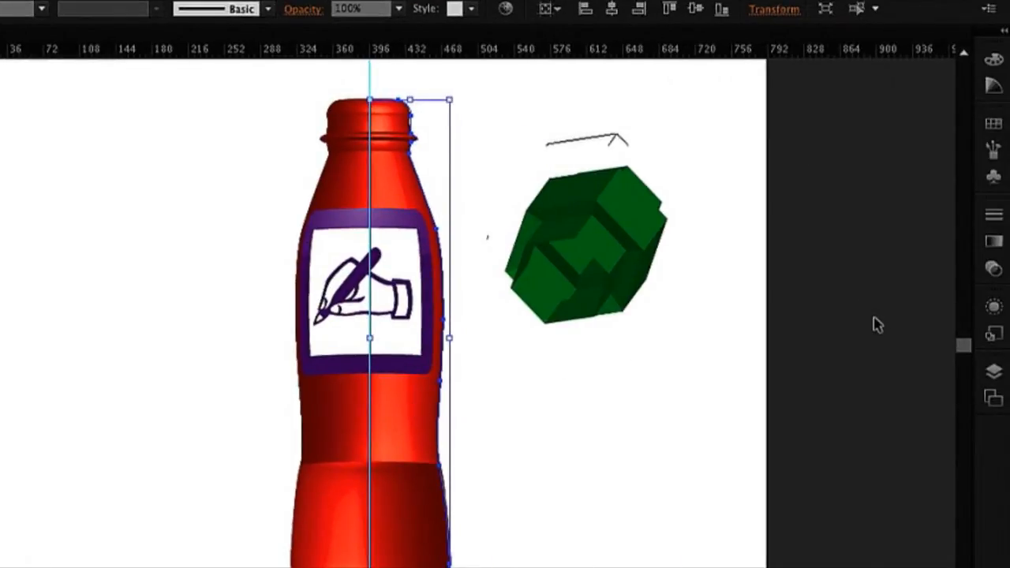
- Edit the bottle's 3D Revolve (Mapped) effect from the Appearance panel
left_click(993, 306)
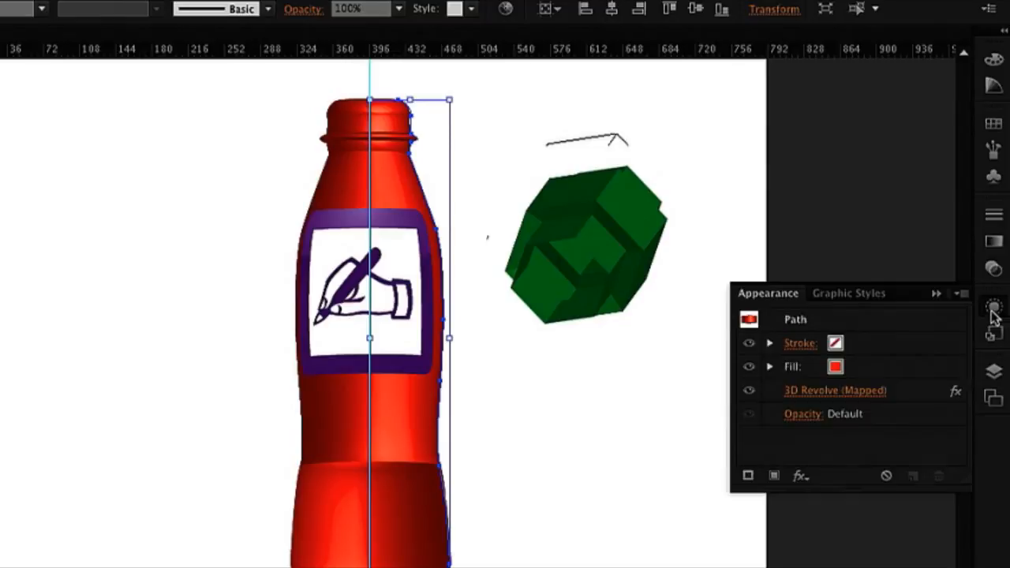
mouse_move(804, 399)
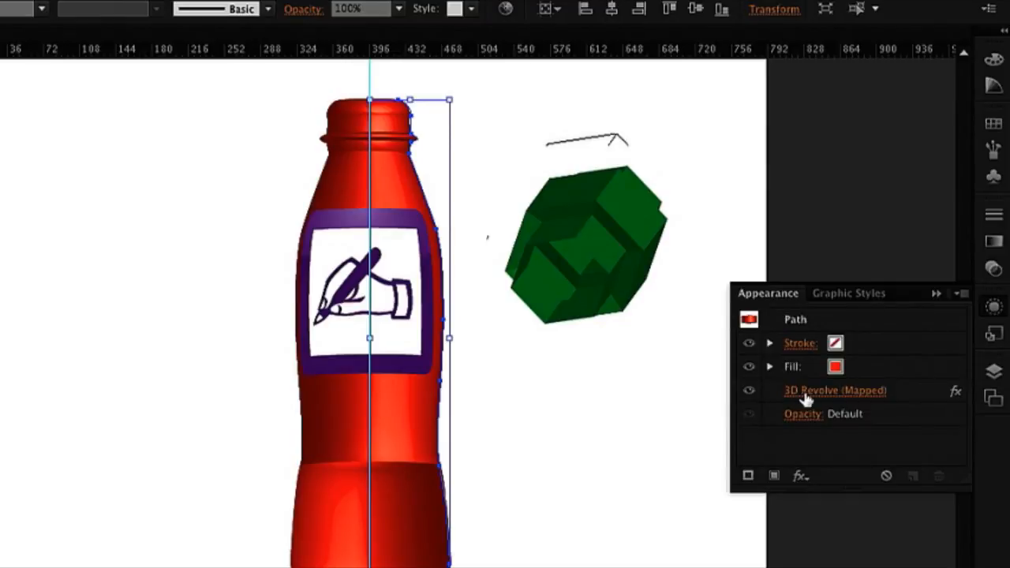
double_click(834, 390)
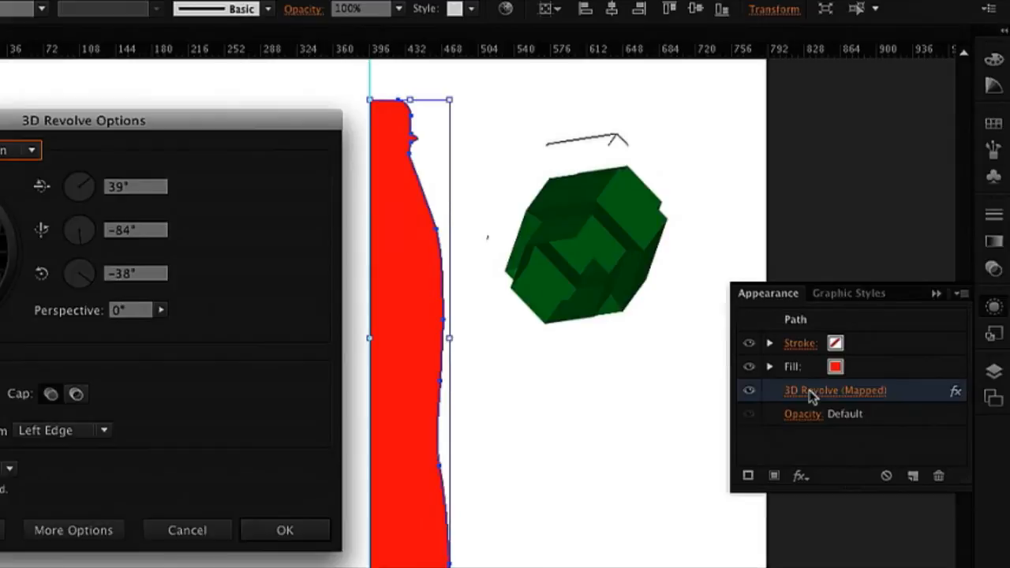